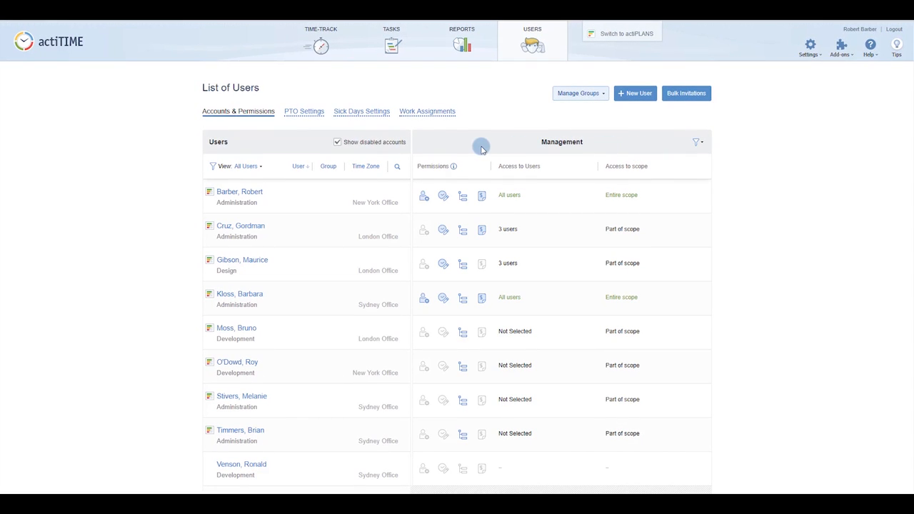
{"action": "mouse_move", "coordinate": [443, 194]}
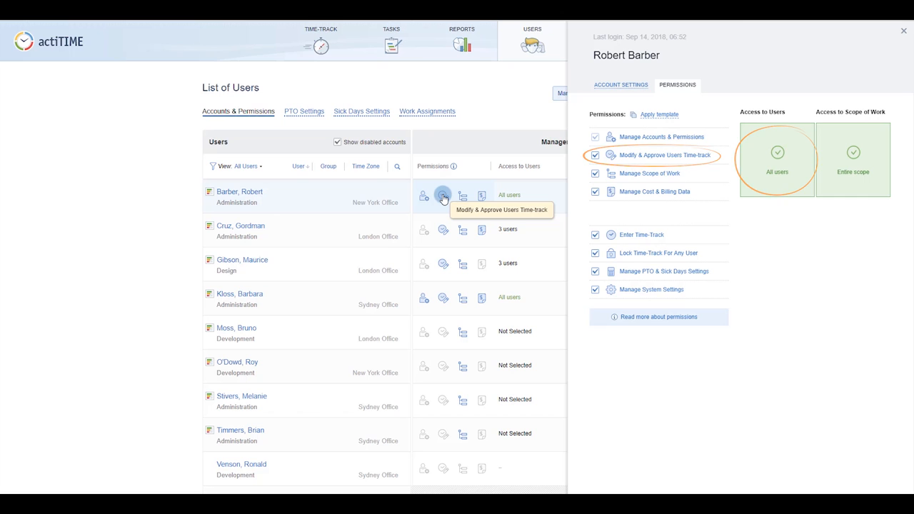
{"action": "left_click", "coordinate": [901, 31]}
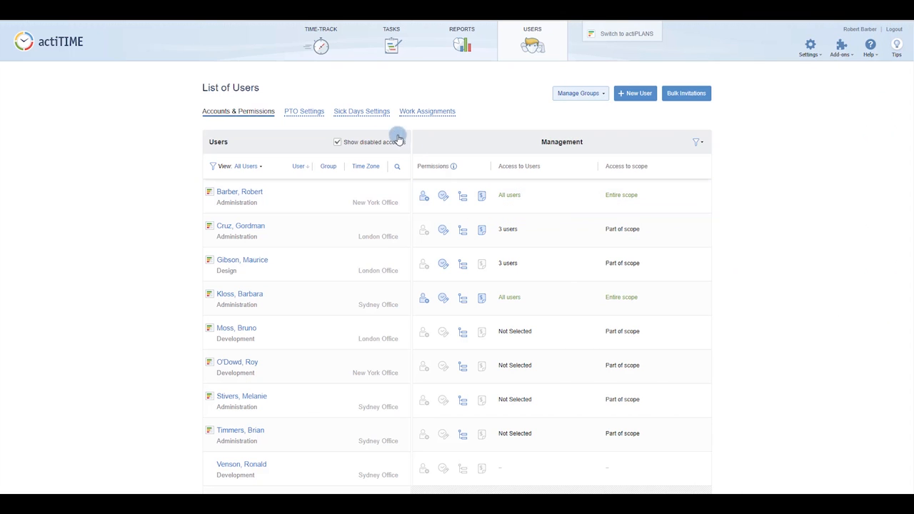
{"action": "left_click", "coordinate": [320, 40]}
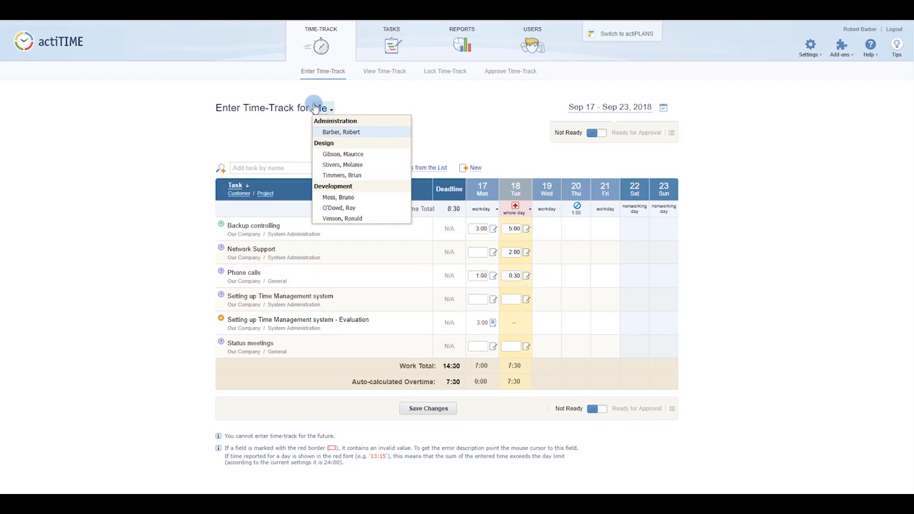
{"action": "left_click", "coordinate": [342, 155]}
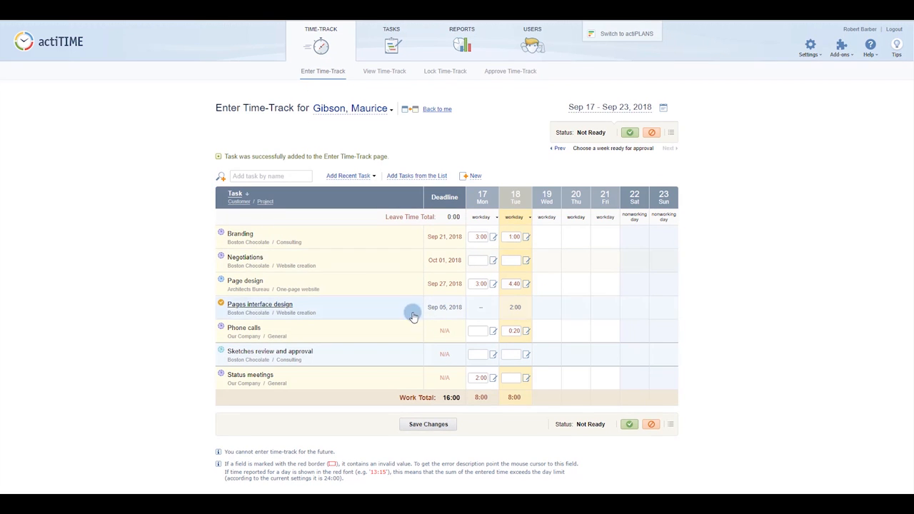
- Edit the week's task hours to total 22:00, then save and approve the timesheet
{"action": "left_click", "coordinate": [529, 354]}
{"action": "type", "text": "7:00"}
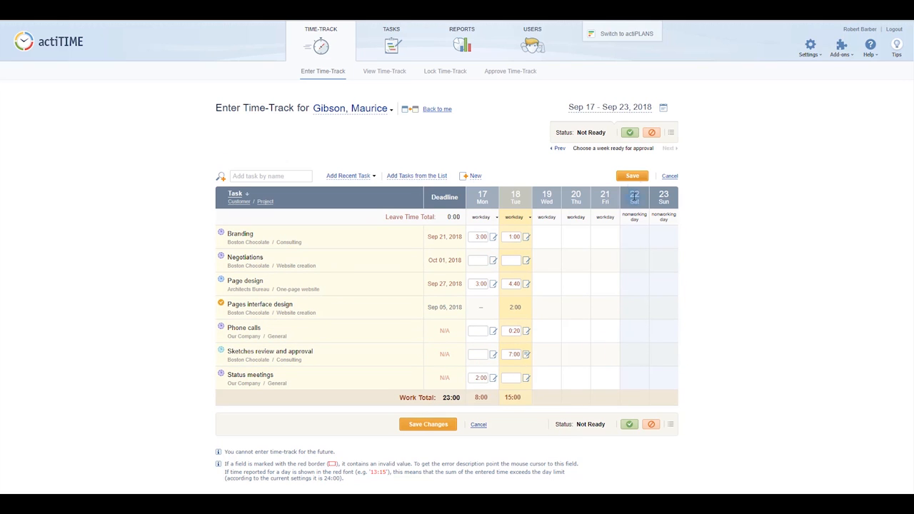
{"action": "left_click", "coordinate": [628, 131]}
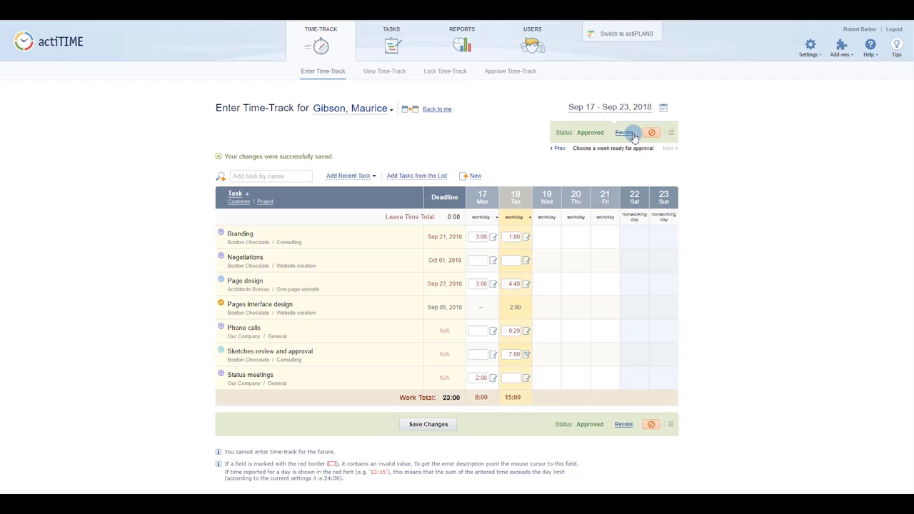
{"action": "mouse_move", "coordinate": [617, 123]}
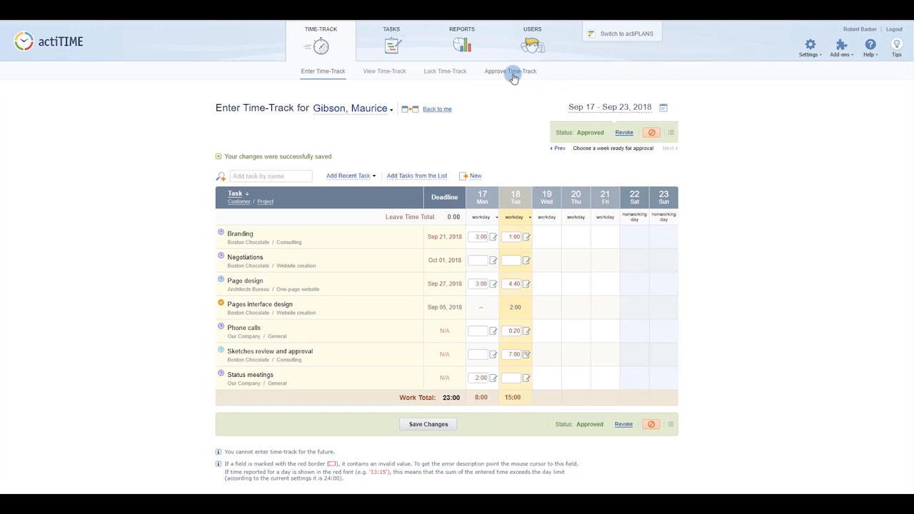
{"action": "left_click", "coordinate": [511, 71]}
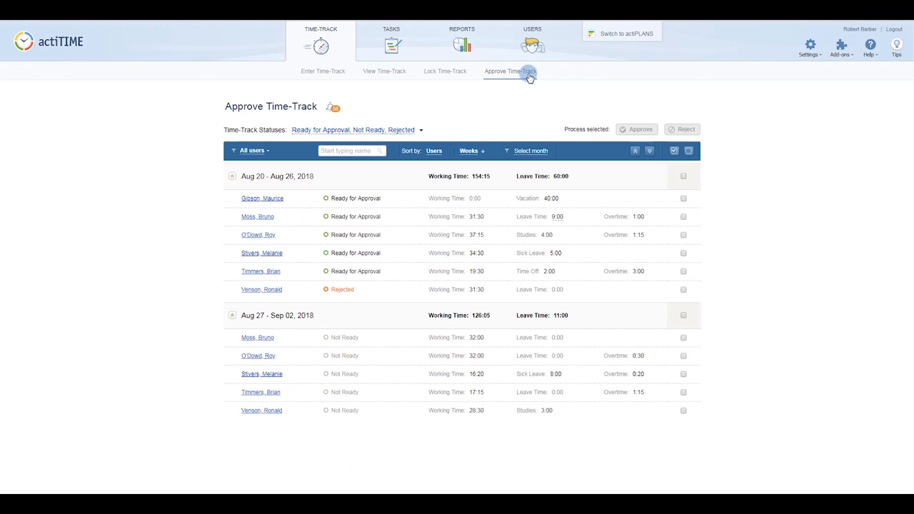
- Filter the approval list by 'gibson' and show only Ready for Approval timesheets
{"action": "type", "text": "g"}
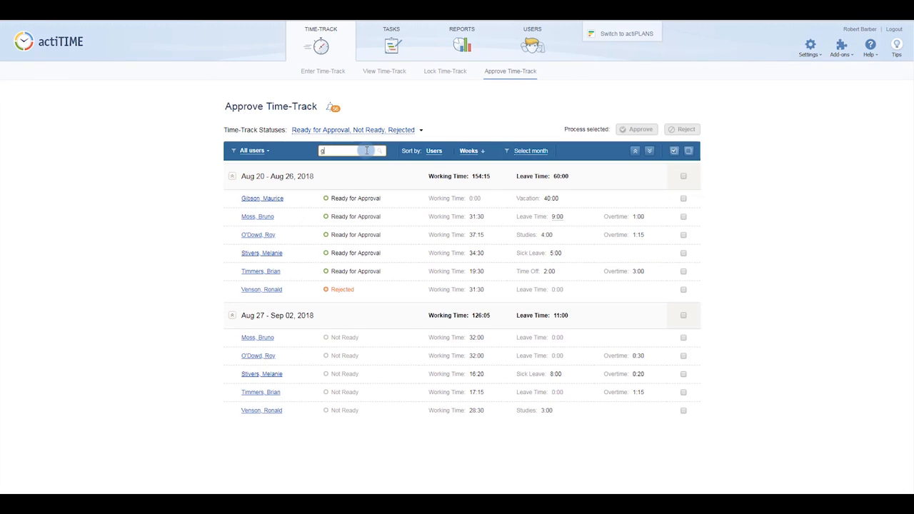
{"action": "type", "text": "ibson"}
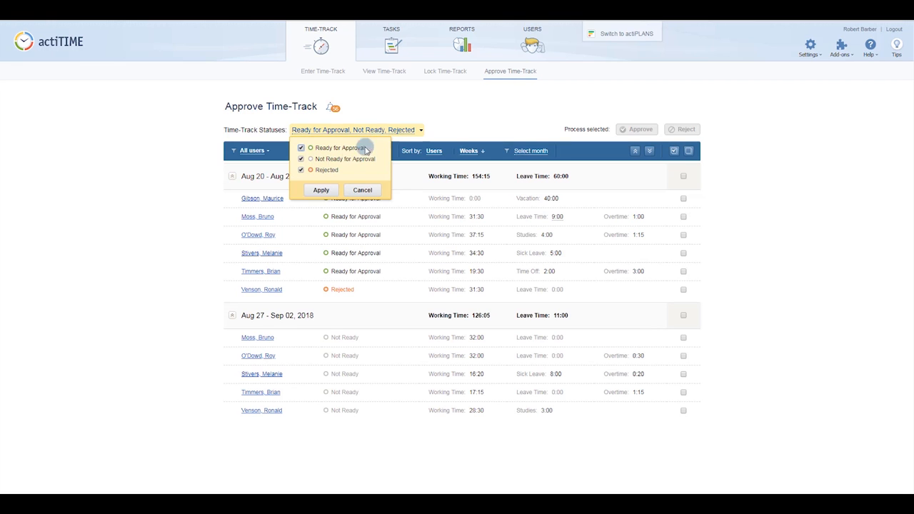
{"action": "left_click", "coordinate": [320, 188]}
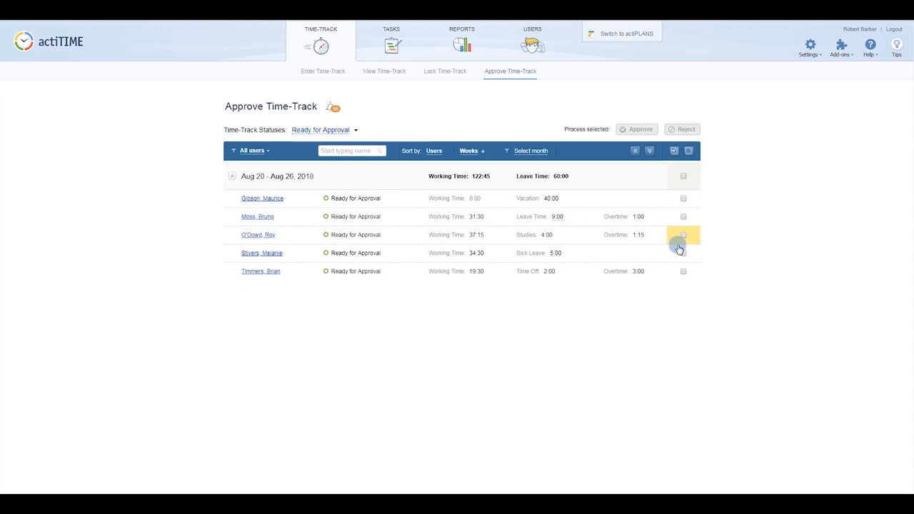
{"action": "left_click", "coordinate": [683, 234]}
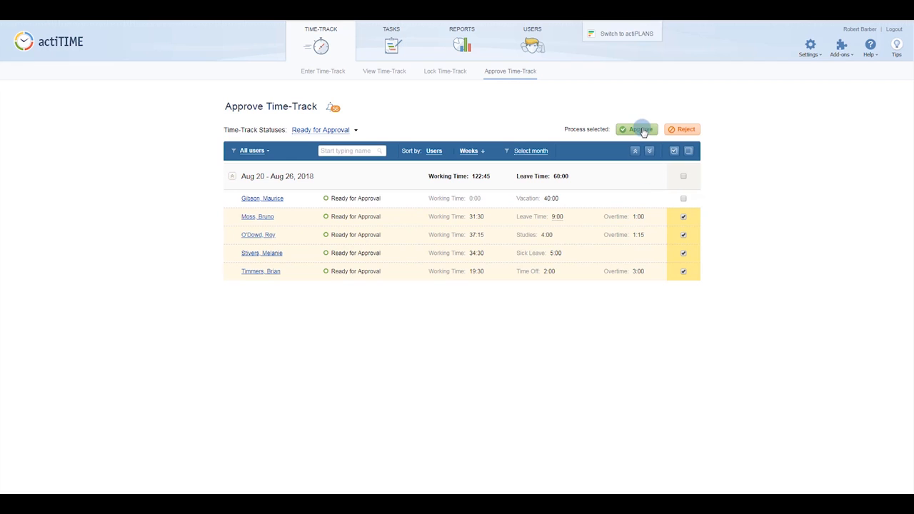
{"action": "left_click", "coordinate": [637, 129]}
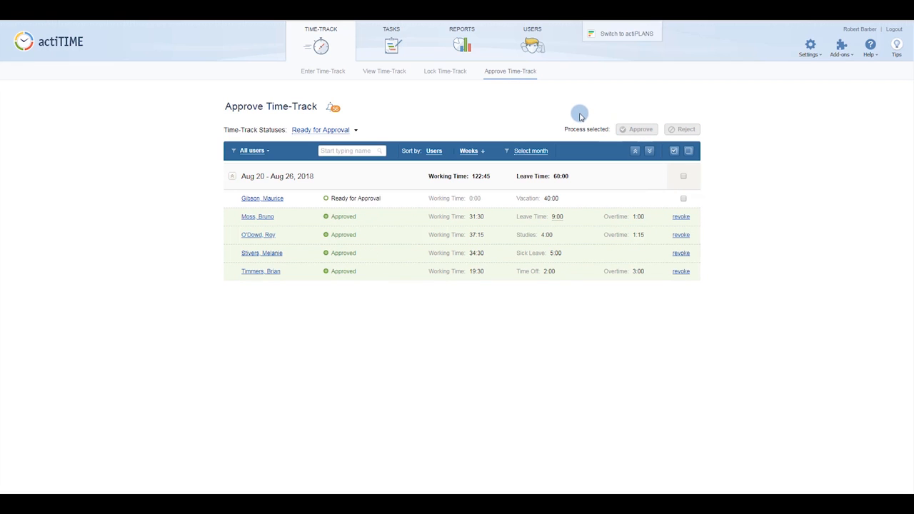
{"action": "mouse_move", "coordinate": [440, 71]}
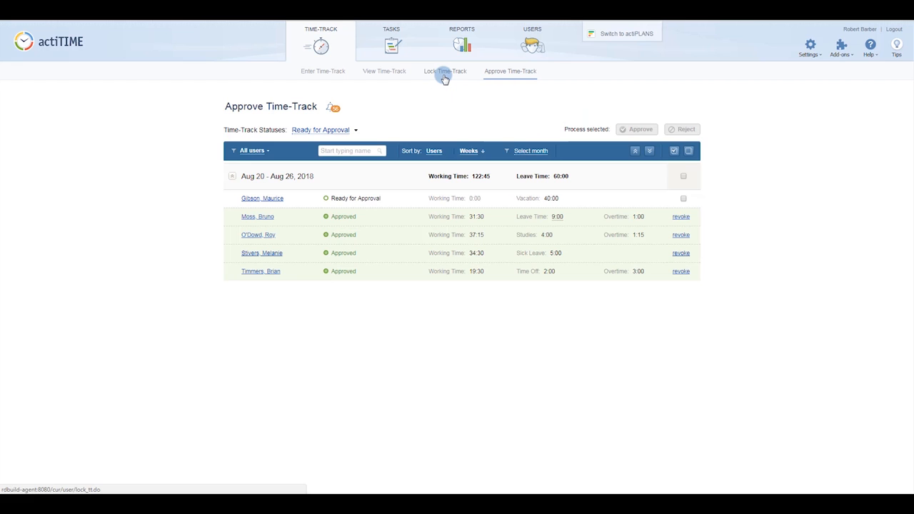
- Lock the Aug 20–25, 2018 range for all users, then unlock it again
{"action": "left_click", "coordinate": [442, 71]}
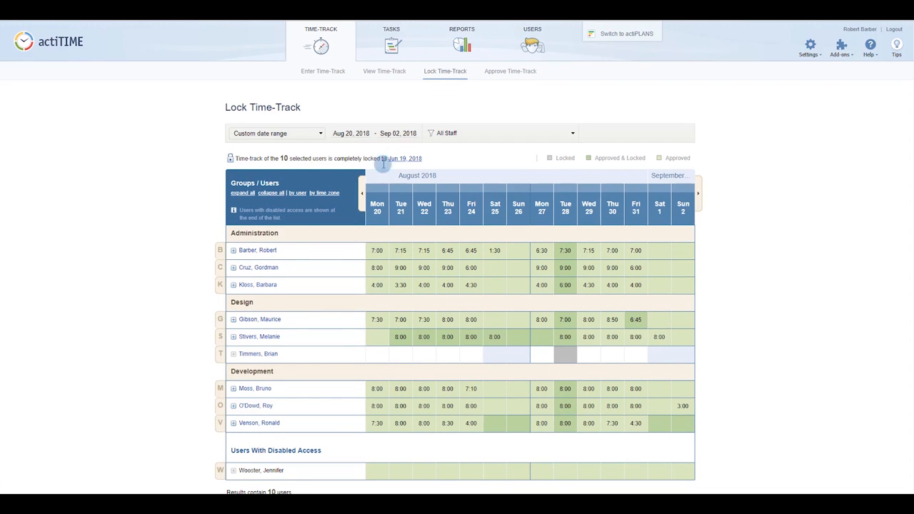
{"action": "mouse_move", "coordinate": [232, 319]}
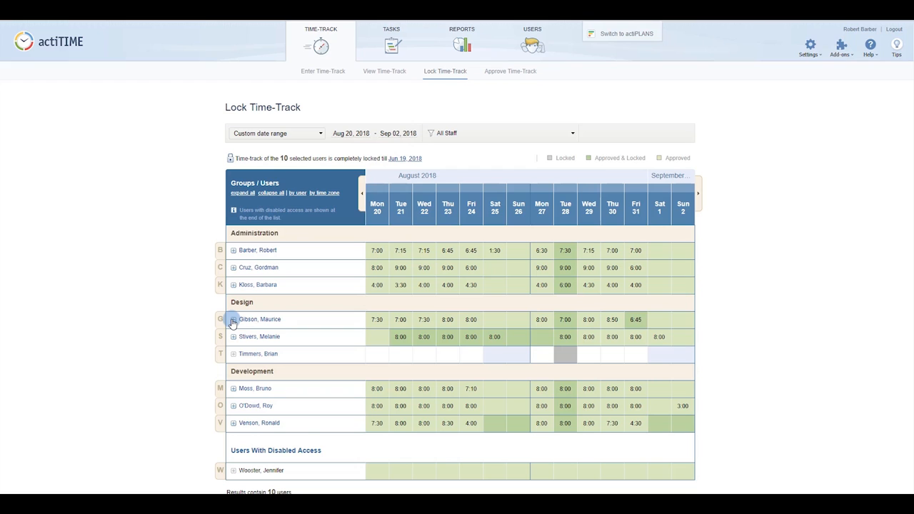
{"action": "left_click", "coordinate": [231, 320]}
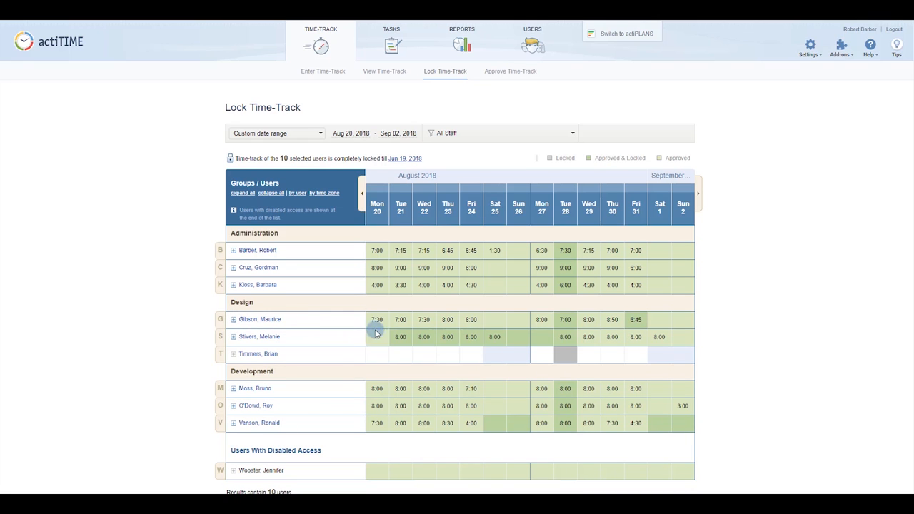
{"action": "mouse_move", "coordinate": [602, 320]}
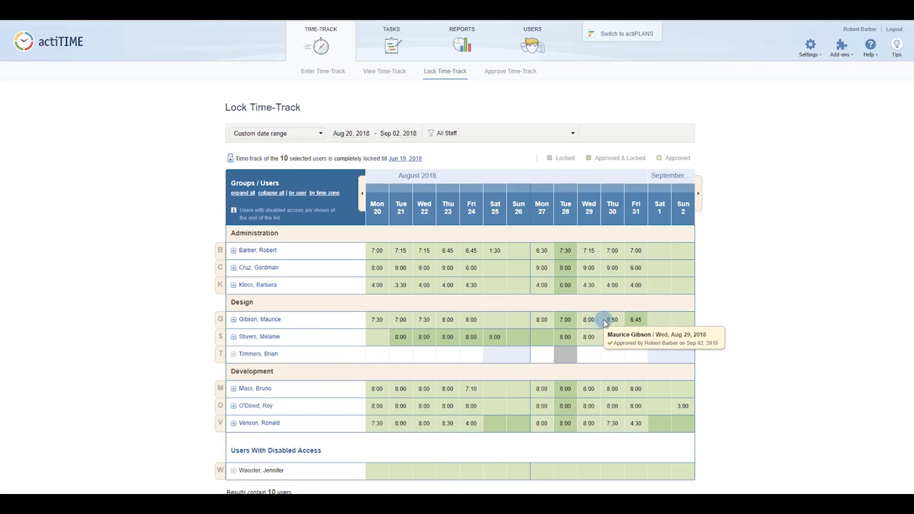
{"action": "mouse_move", "coordinate": [635, 332]}
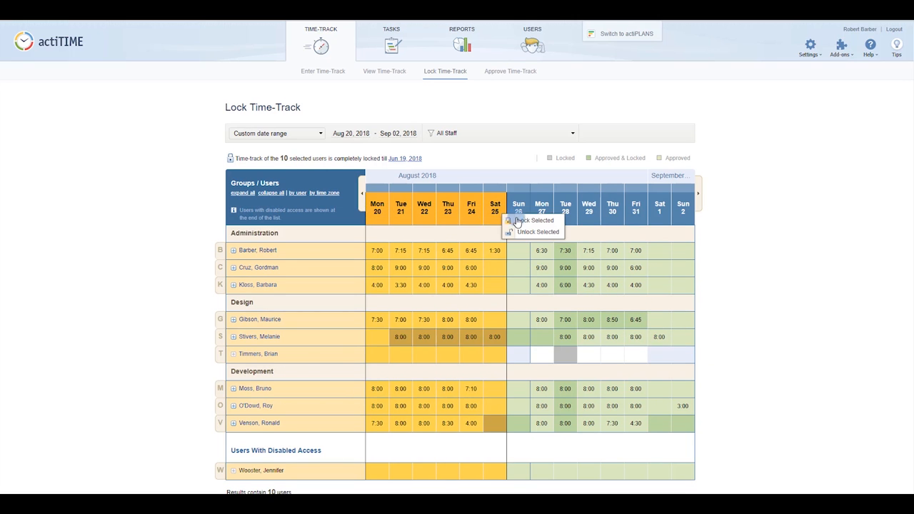
{"action": "left_click", "coordinate": [531, 220]}
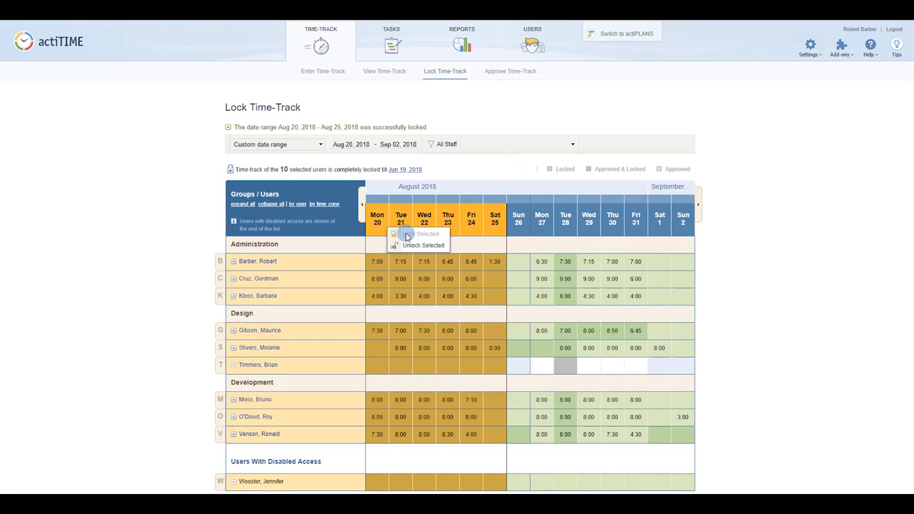
{"action": "left_click", "coordinate": [420, 245]}
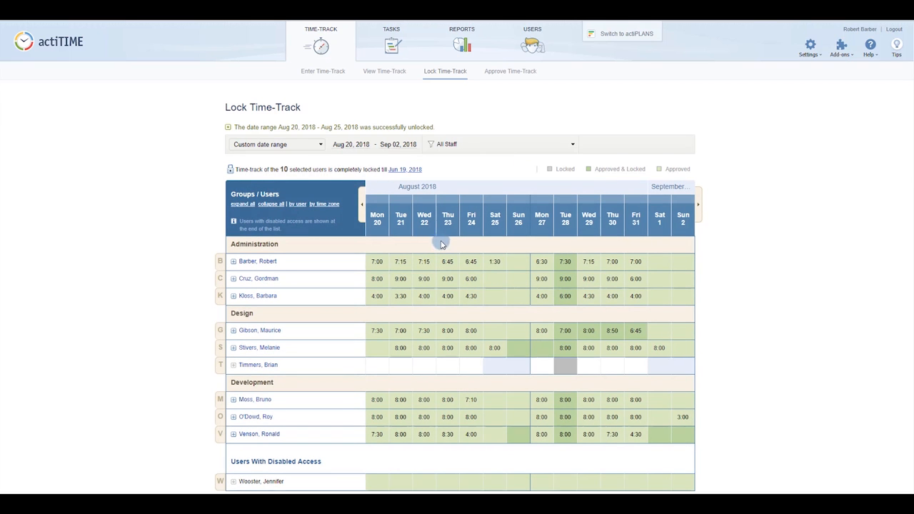